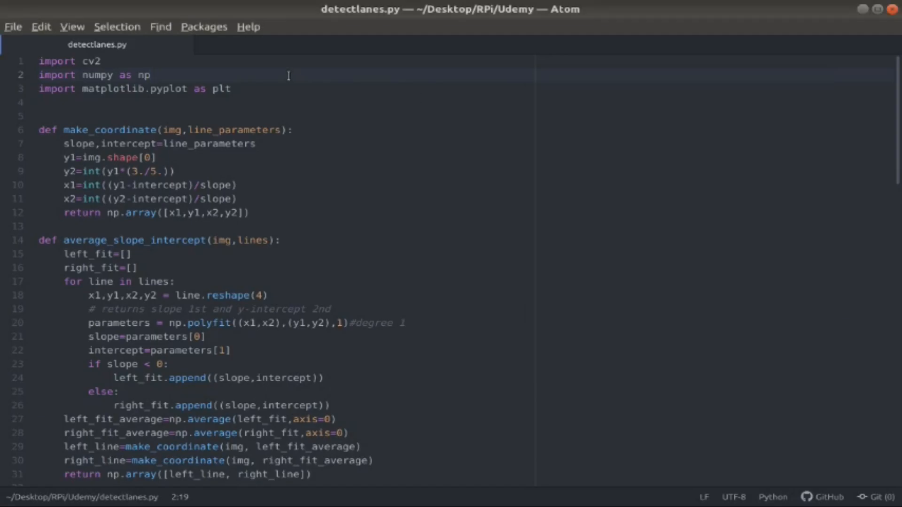
Step: Point out the import lines at the top of detectlanes.py, including the cv2 import on line 1
{"action": "left_click", "coordinate": [149, 75]}
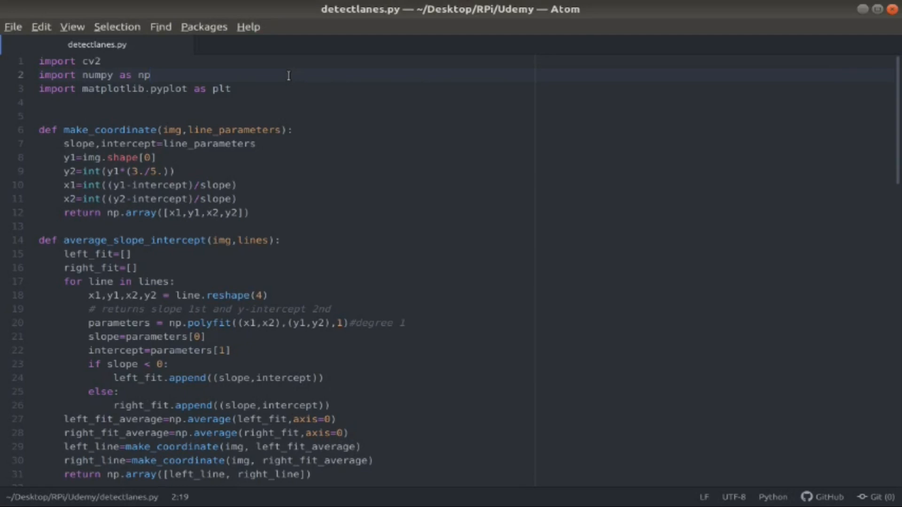
{"action": "left_click", "coordinate": [151, 75]}
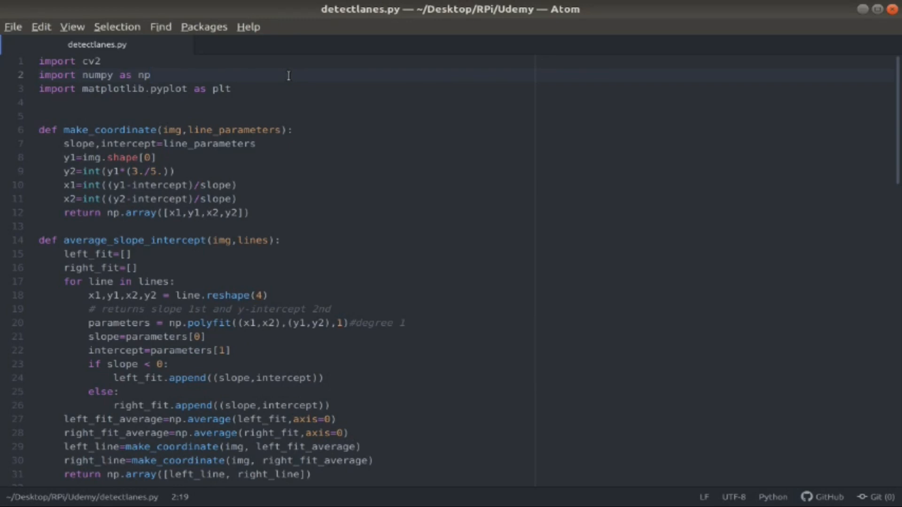
{"action": "left_click", "coordinate": [150, 76]}
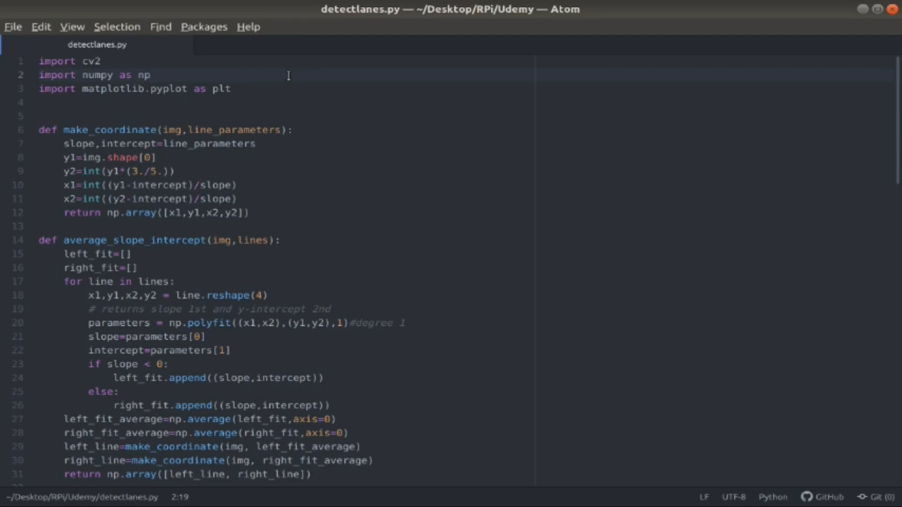
{"action": "left_click", "coordinate": [102, 61]}
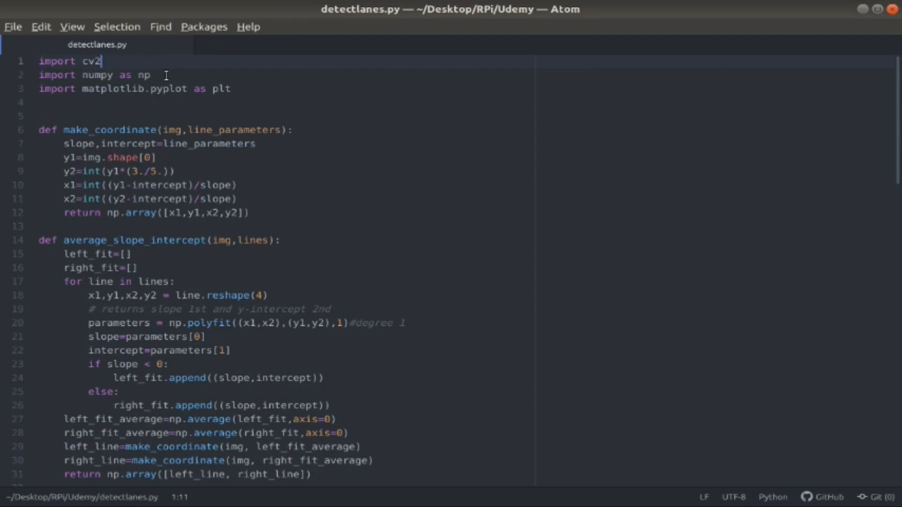
Step: Move past make_coordinate and average_slope_intercept down to the canny and display_lines functions
{"action": "scroll", "scroll_direction": "down", "scroll_amount": 3}
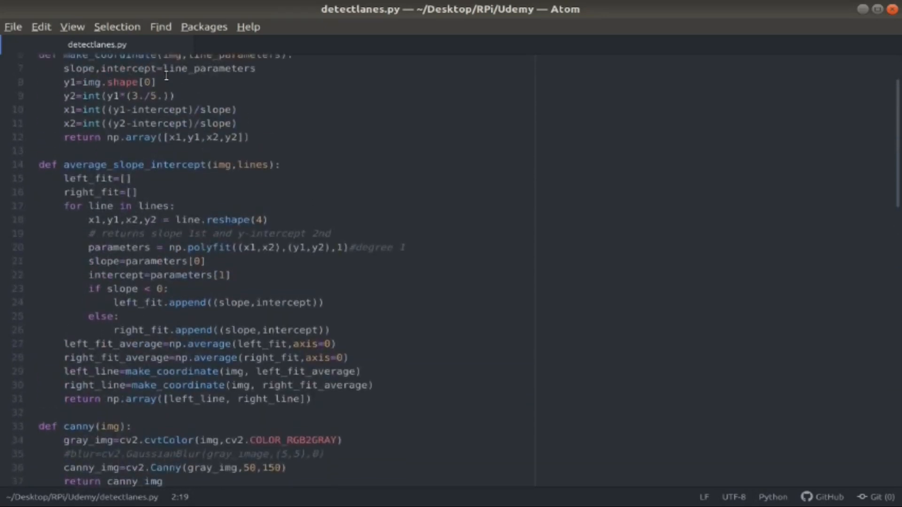
{"action": "scroll", "scroll_direction": "down", "scroll_amount": 3}
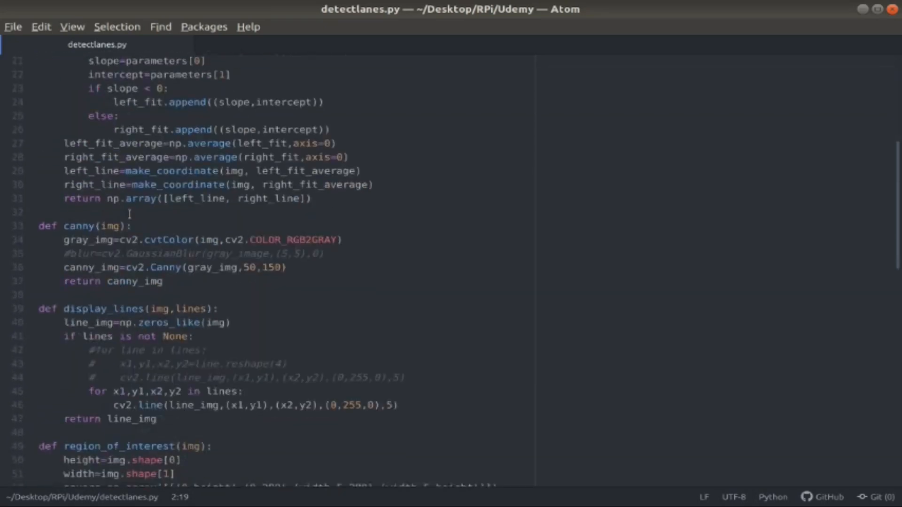
Step: Bring the cv2.VideoCapture setup and the while(cap.isOpened()) frame loop into view and mark its lines
{"action": "scroll", "scroll_direction": "down", "scroll_amount": 3}
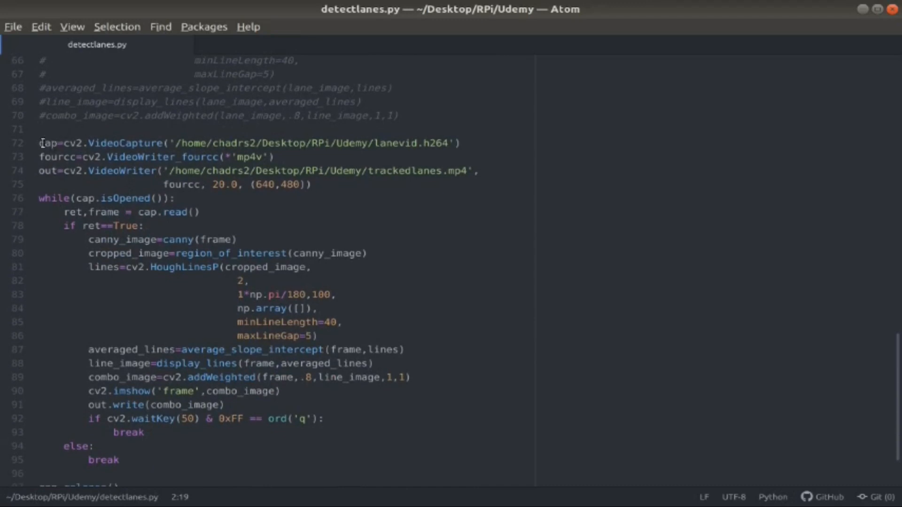
{"action": "left_click", "coordinate": [65, 142]}
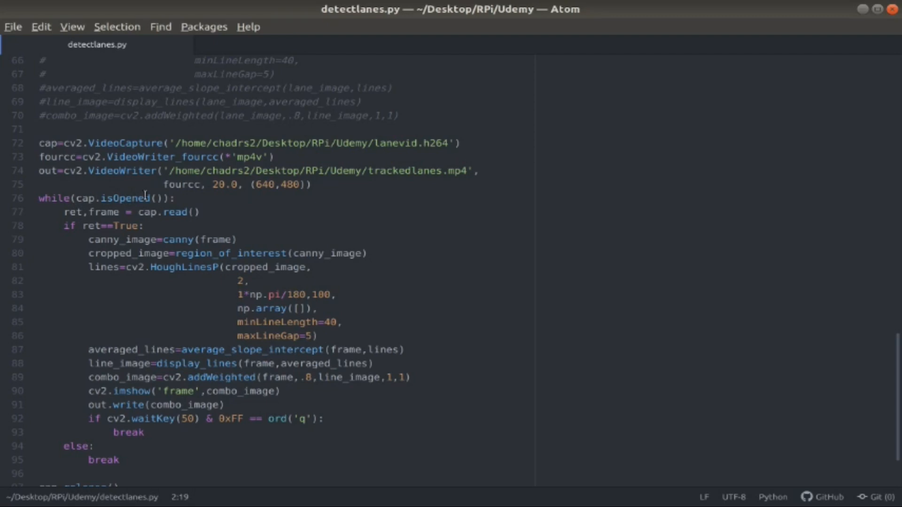
{"action": "mouse_move", "coordinate": [141, 212]}
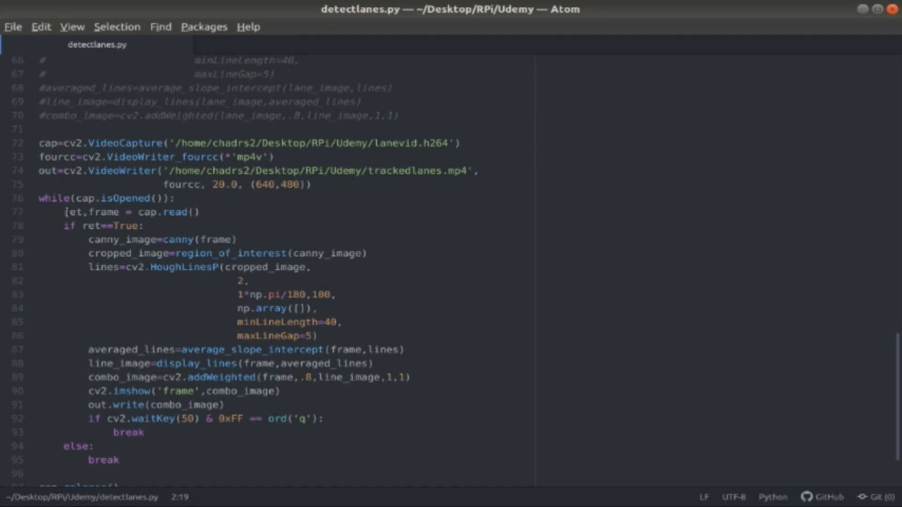
{"action": "left_click", "coordinate": [83, 212]}
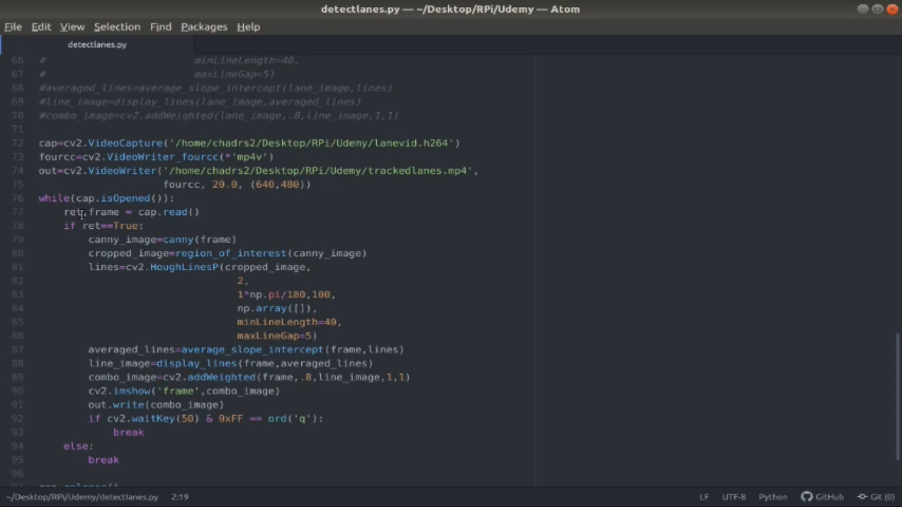
{"action": "mouse_move", "coordinate": [107, 228]}
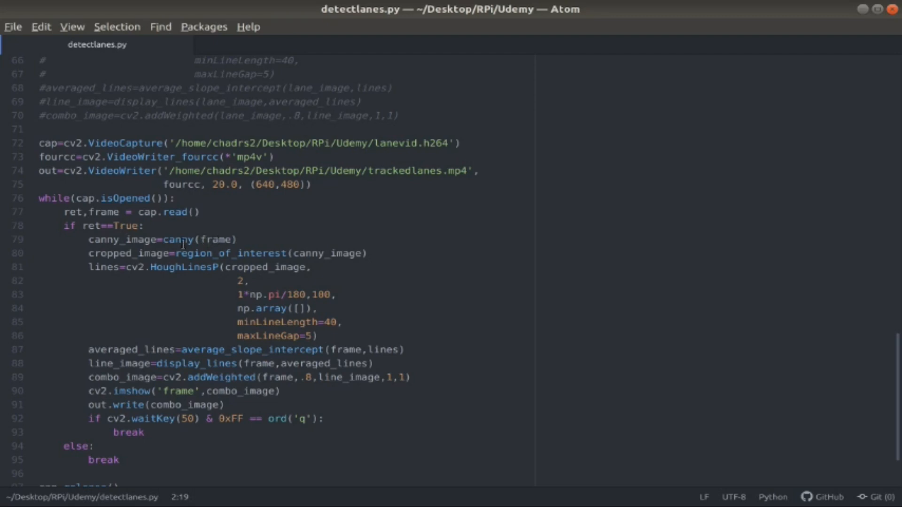
{"action": "scroll", "scroll_direction": "up", "scroll_amount": 3}
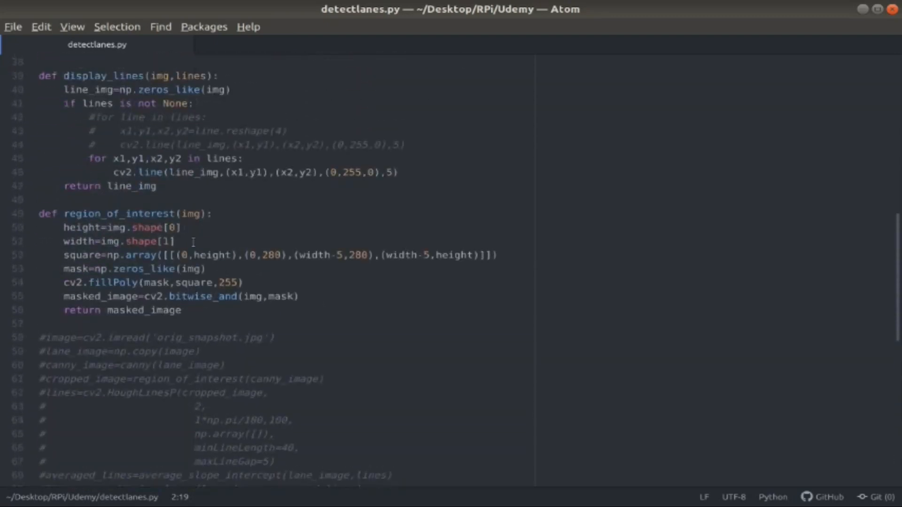
{"action": "scroll", "scroll_direction": "up", "scroll_amount": 3}
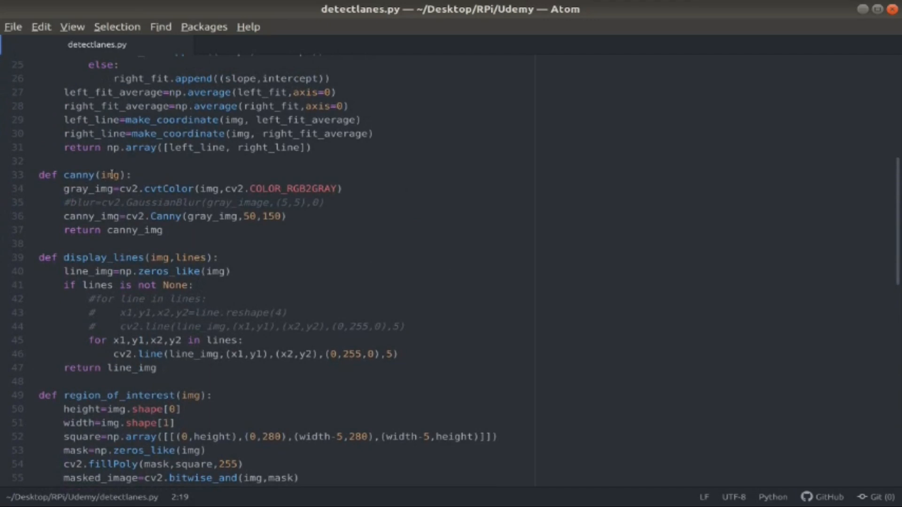
{"action": "mouse_move", "coordinate": [207, 189]}
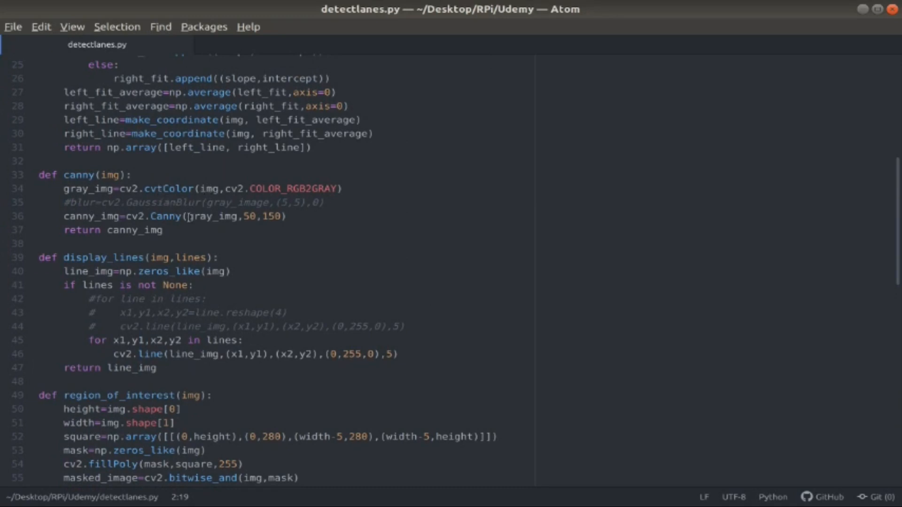
{"action": "left_click", "coordinate": [170, 216]}
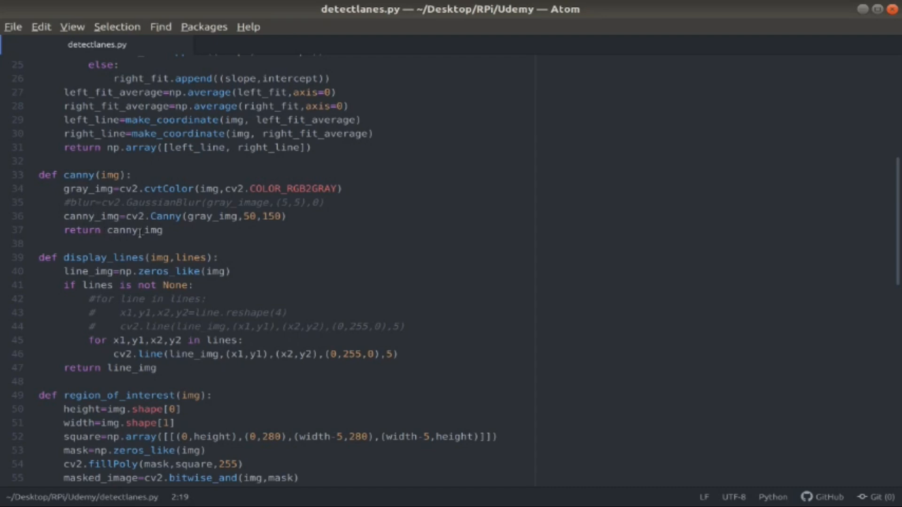
{"action": "scroll", "scroll_direction": "down", "scroll_amount": 3}
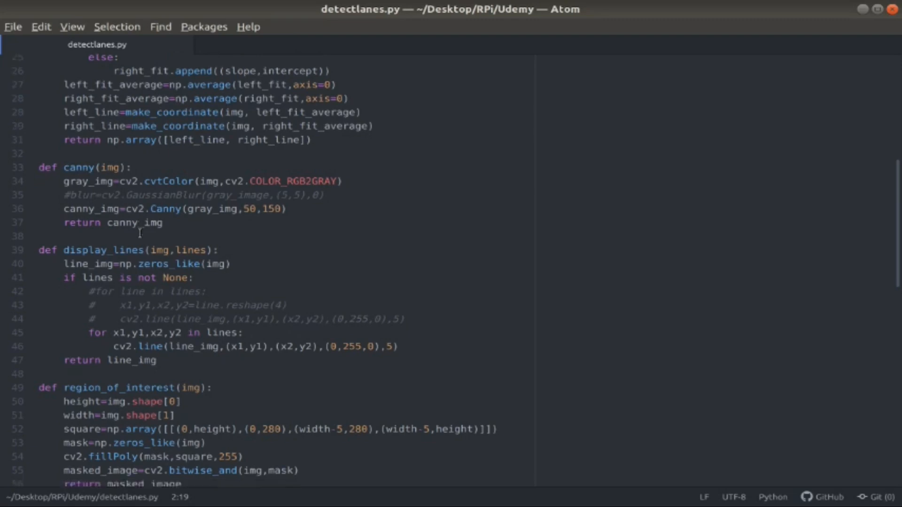
{"action": "scroll", "scroll_direction": "down", "scroll_amount": 3}
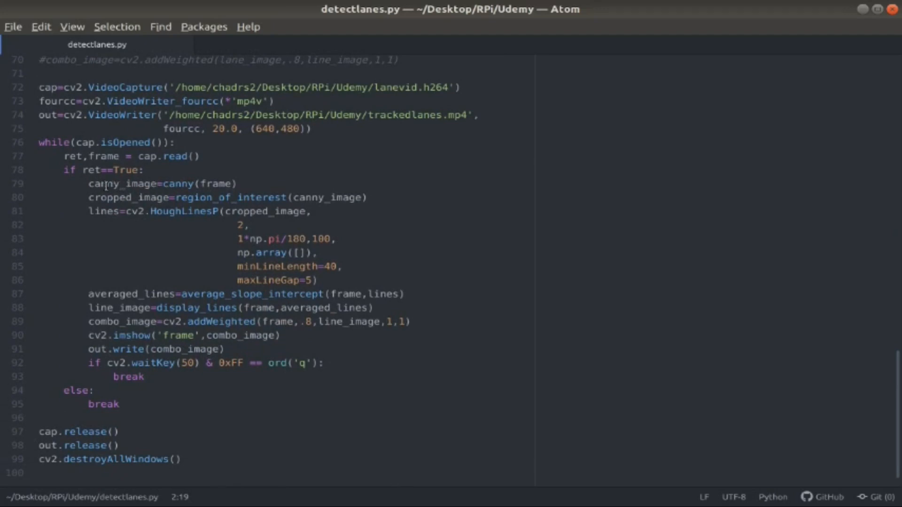
Step: Mark the region_of_interest call in the loop and move up to its definition with the mask and polygon code
{"action": "left_click", "coordinate": [320, 198]}
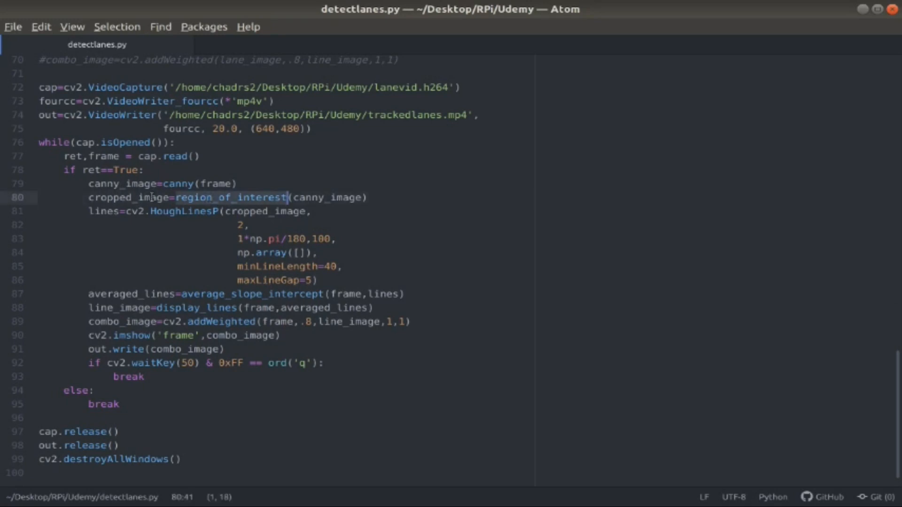
{"action": "scroll", "scroll_direction": "up", "scroll_amount": 3}
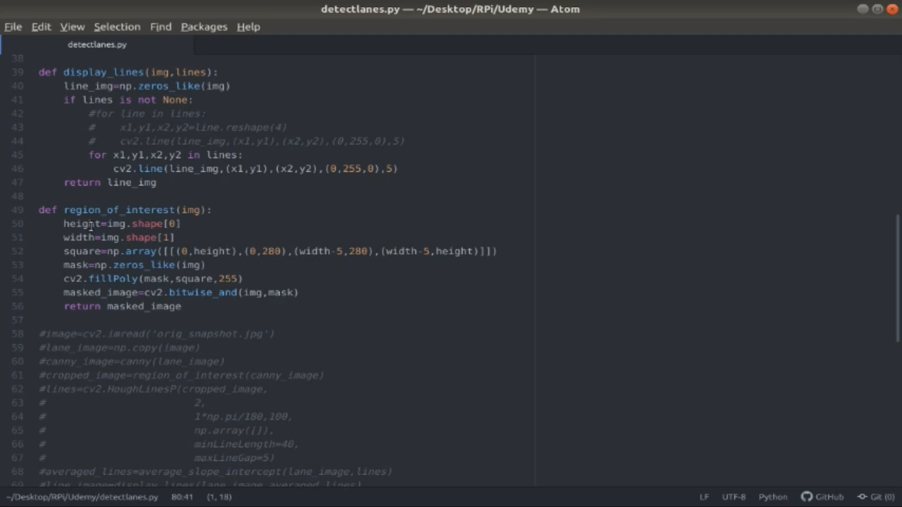
{"action": "left_click", "coordinate": [87, 223]}
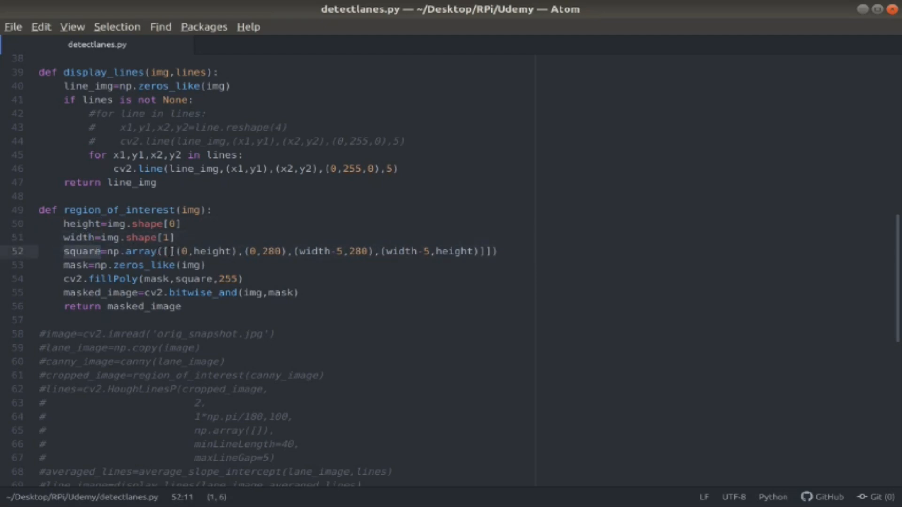
{"action": "left_click", "coordinate": [178, 252]}
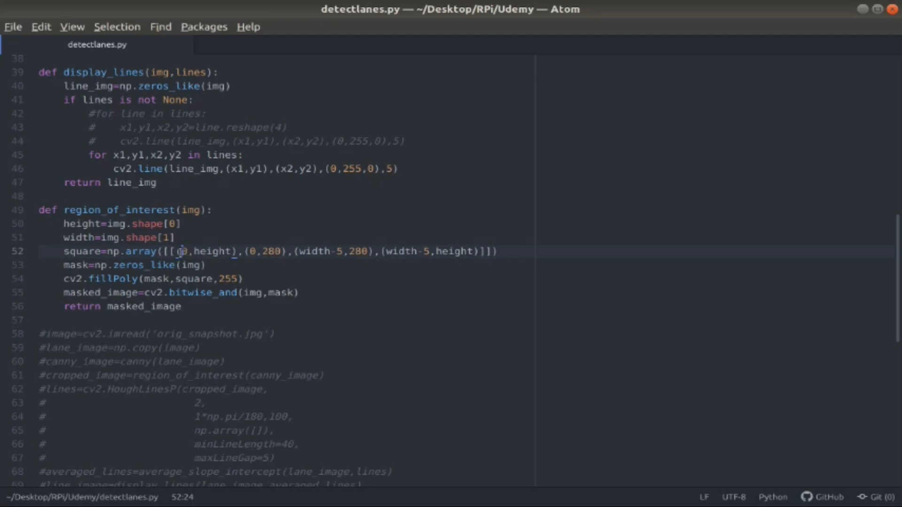
{"action": "mouse_move", "coordinate": [214, 250]}
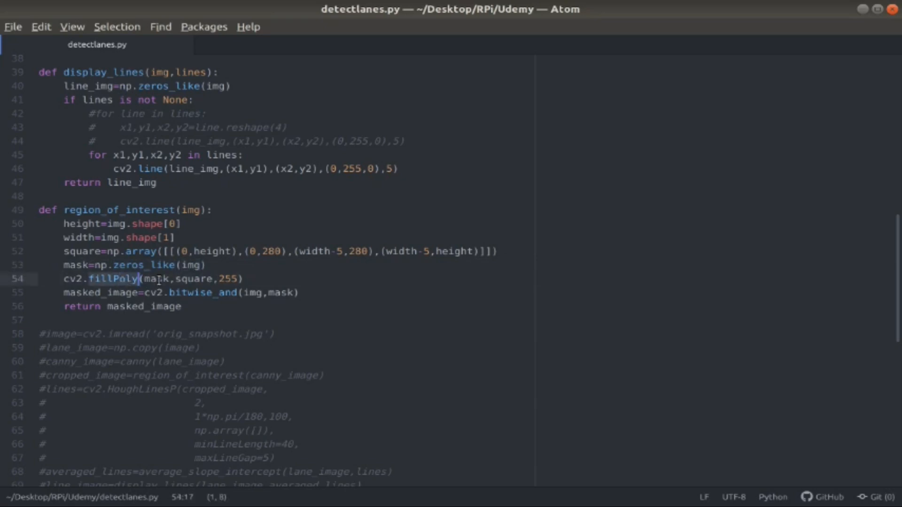
{"action": "double_click", "coordinate": [192, 279]}
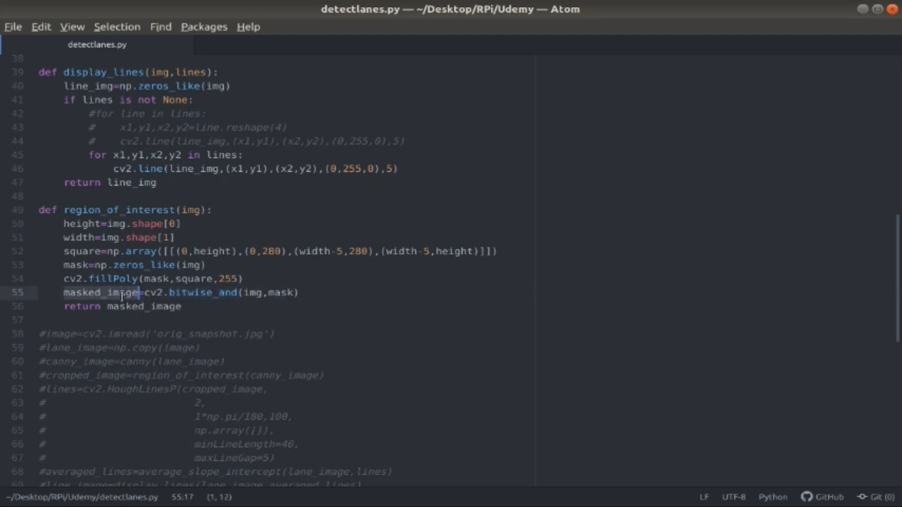
{"action": "scroll", "scroll_direction": "down", "scroll_amount": 3}
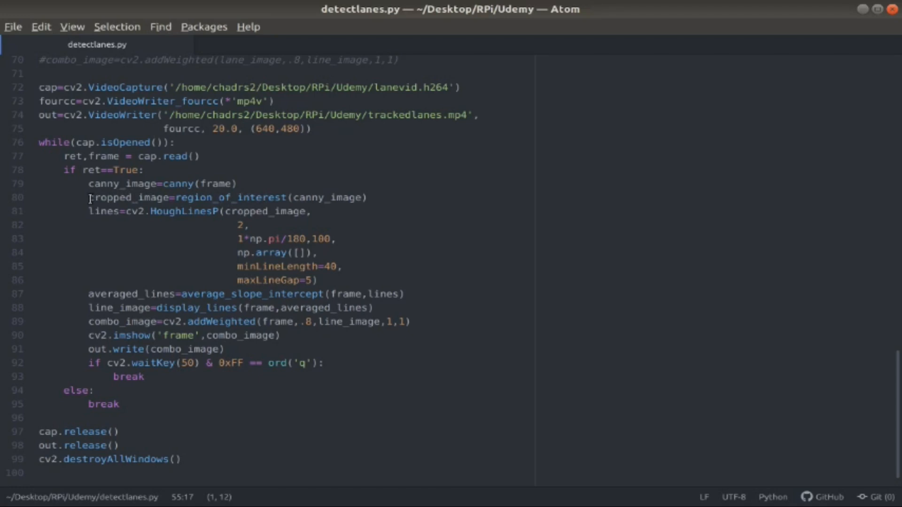
{"action": "mouse_move", "coordinate": [146, 192]}
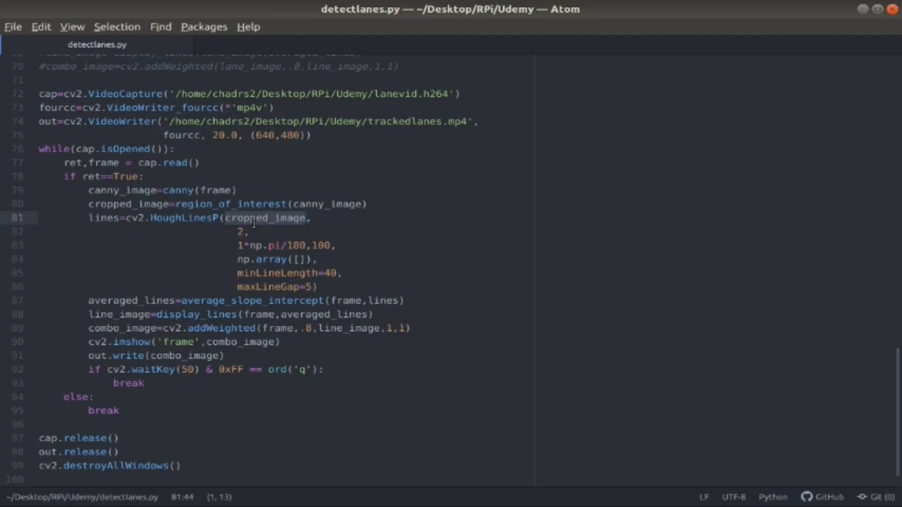
Step: Mark the lines result of HoughLinesP, then highlight the average_slope_intercept call in the loop
{"action": "left_click", "coordinate": [103, 217]}
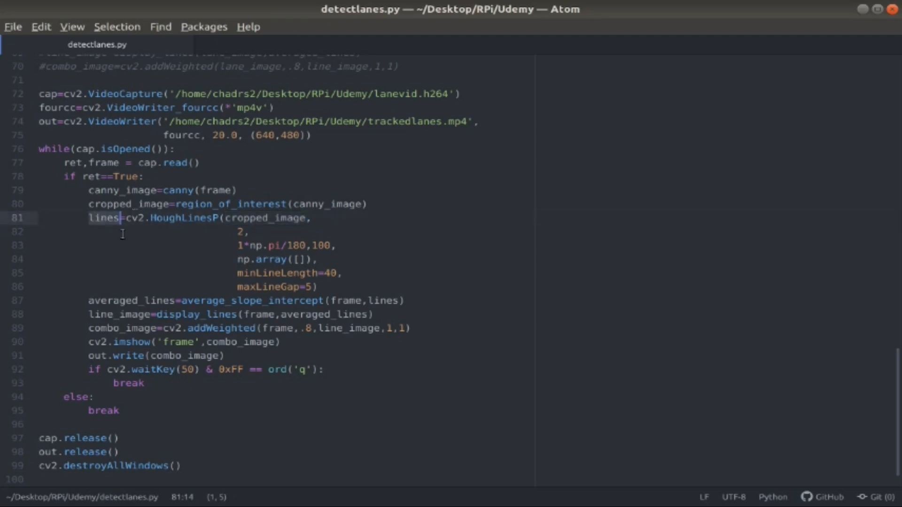
{"action": "mouse_move", "coordinate": [155, 255]}
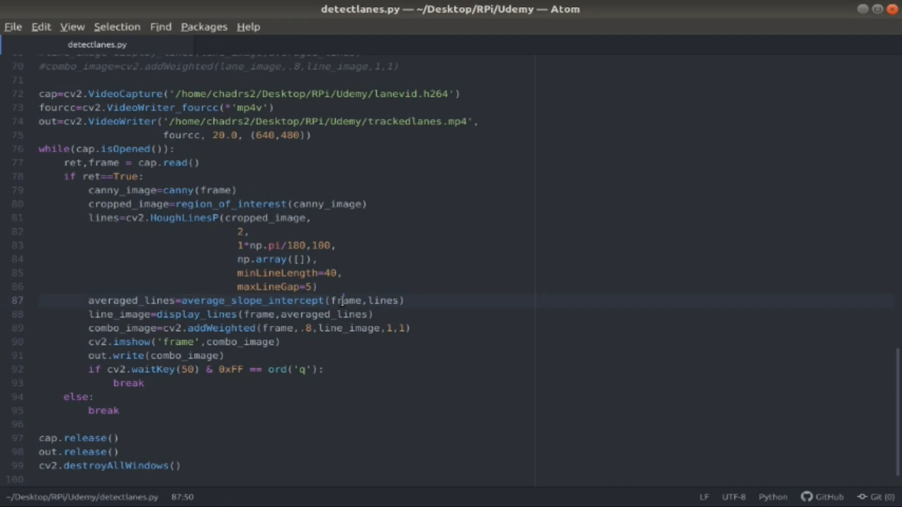
{"action": "double_click", "coordinate": [346, 301]}
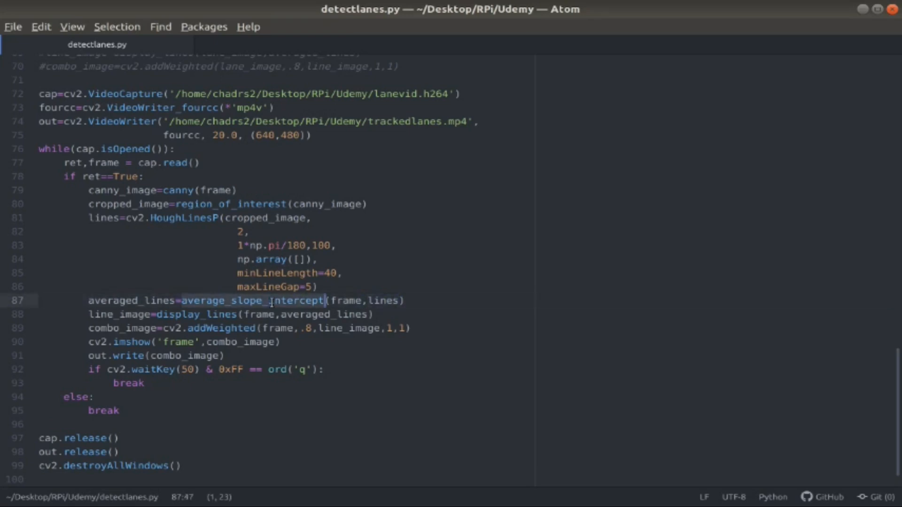
Step: Move up to the average_slope_intercept definition and mark the line unpacking each line's endpoints
{"action": "scroll", "scroll_direction": "up", "scroll_amount": 3}
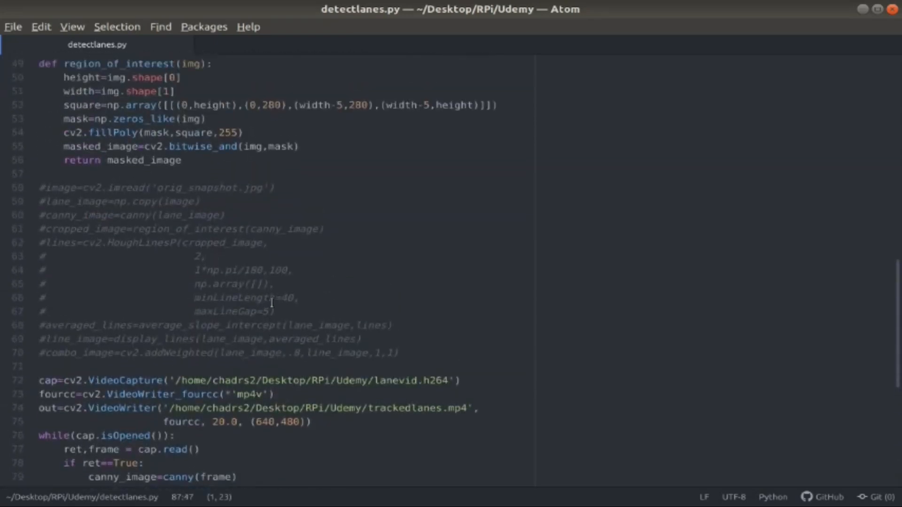
{"action": "scroll", "scroll_direction": "up", "scroll_amount": 3}
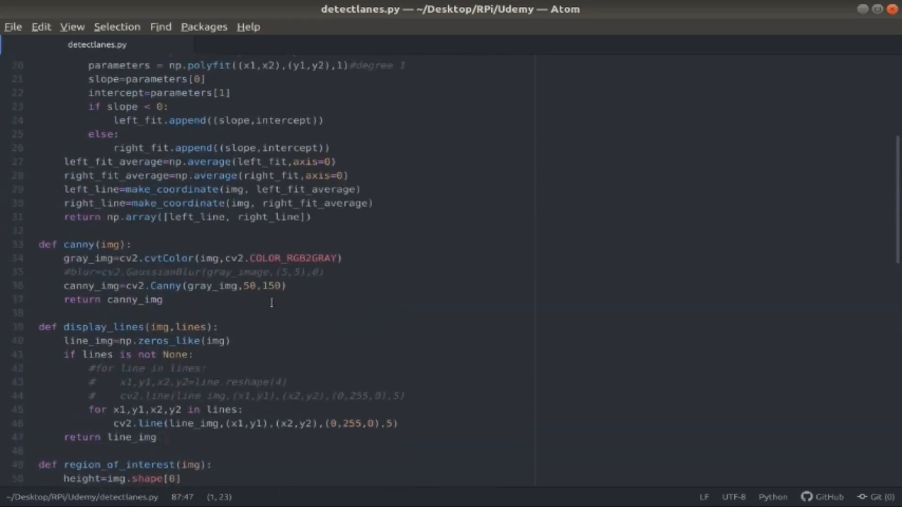
{"action": "scroll", "scroll_direction": "up", "scroll_amount": 3}
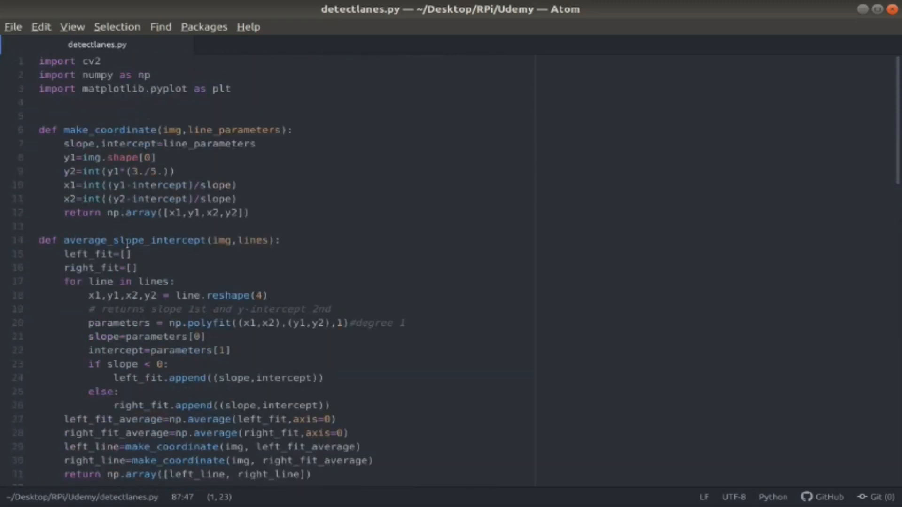
{"action": "scroll", "scroll_direction": "down", "scroll_amount": 3}
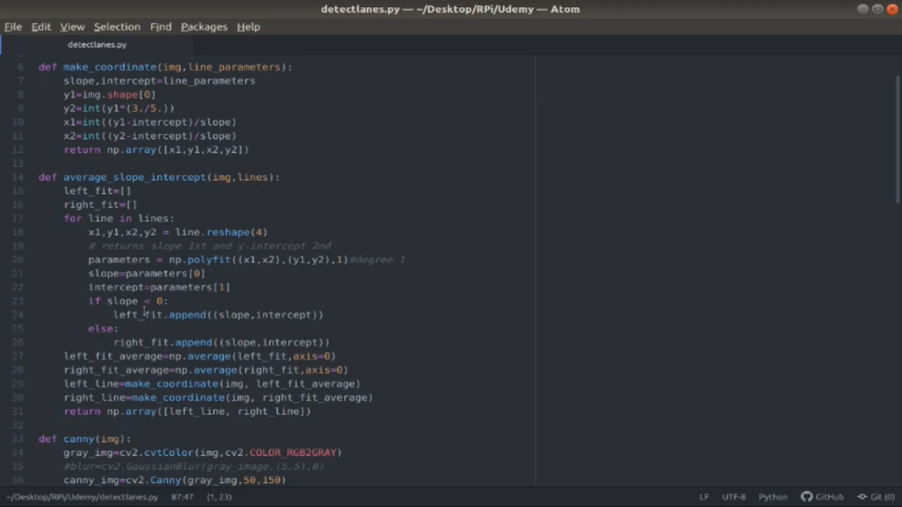
{"action": "mouse_move", "coordinate": [137, 223]}
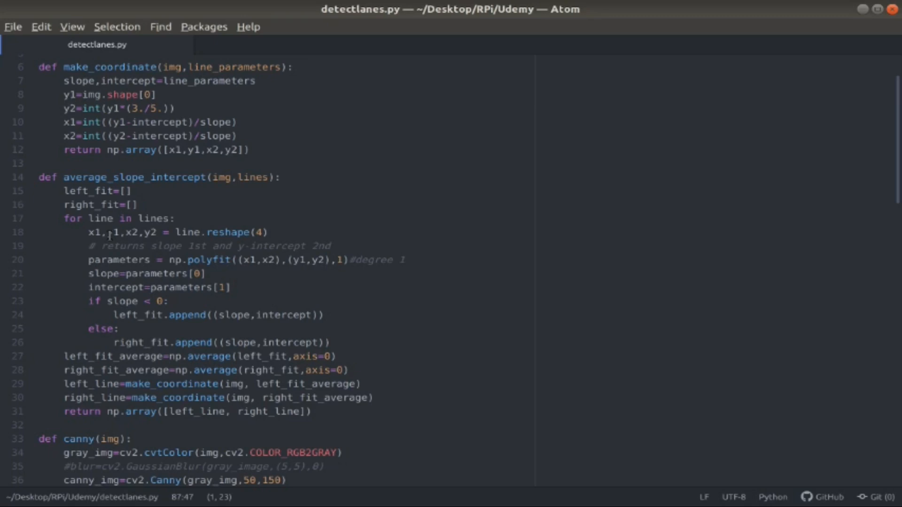
{"action": "left_click", "coordinate": [140, 232]}
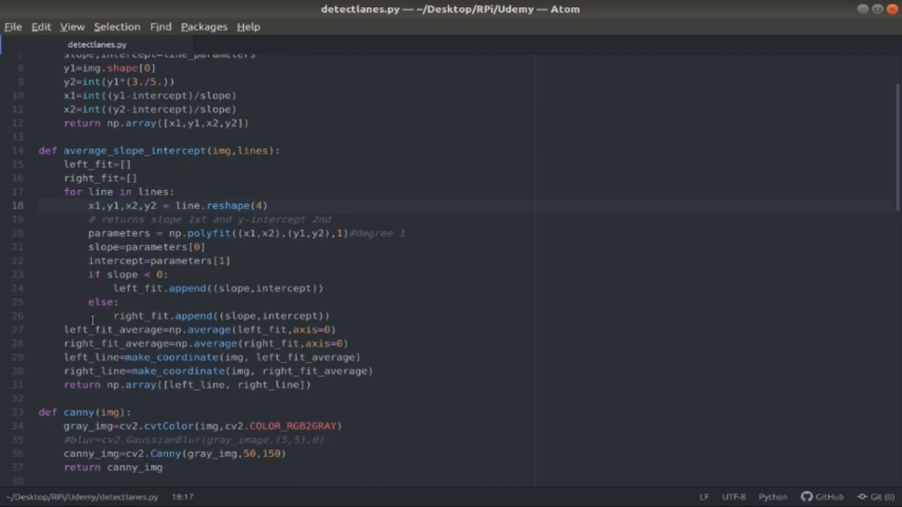
Step: Highlight left_fit in the negative-slope branch, then right_fit in the right_fit_average line
{"action": "left_click", "coordinate": [196, 329]}
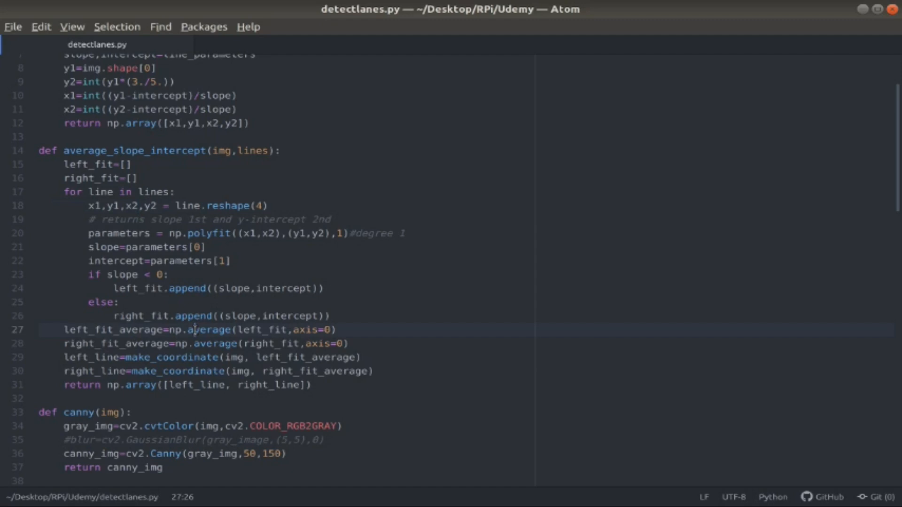
{"action": "double_click", "coordinate": [263, 330]}
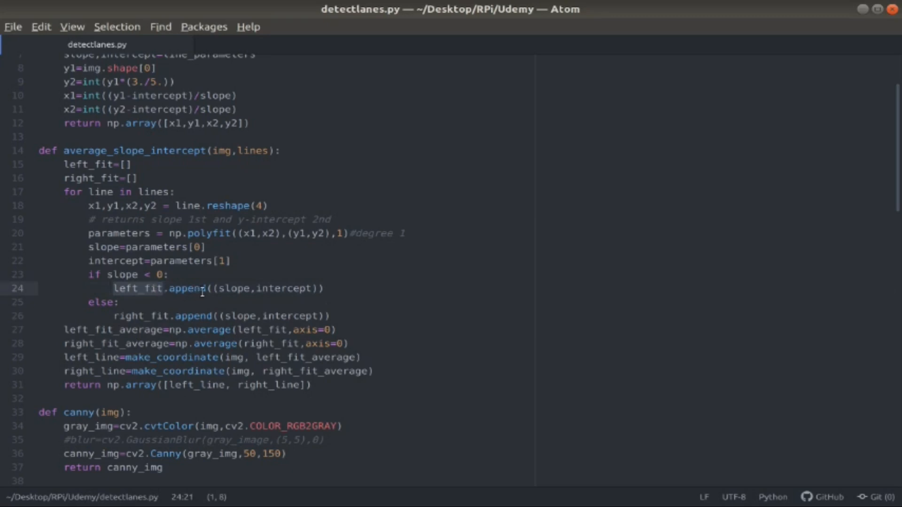
{"action": "double_click", "coordinate": [233, 288]}
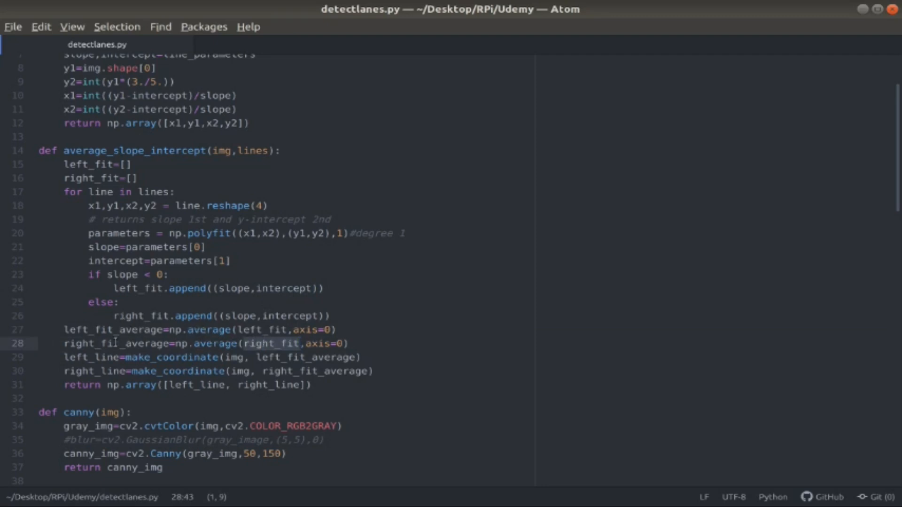
{"action": "left_click", "coordinate": [182, 357]}
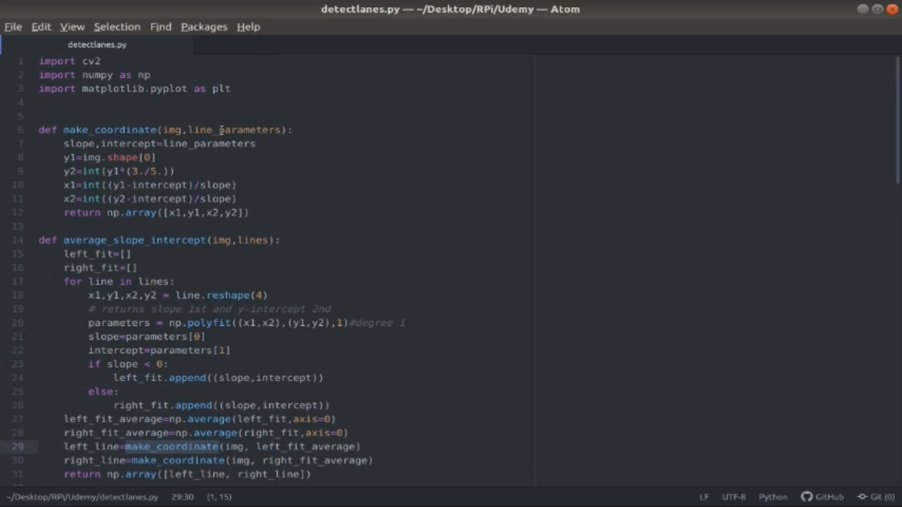
{"action": "mouse_move", "coordinate": [290, 442]}
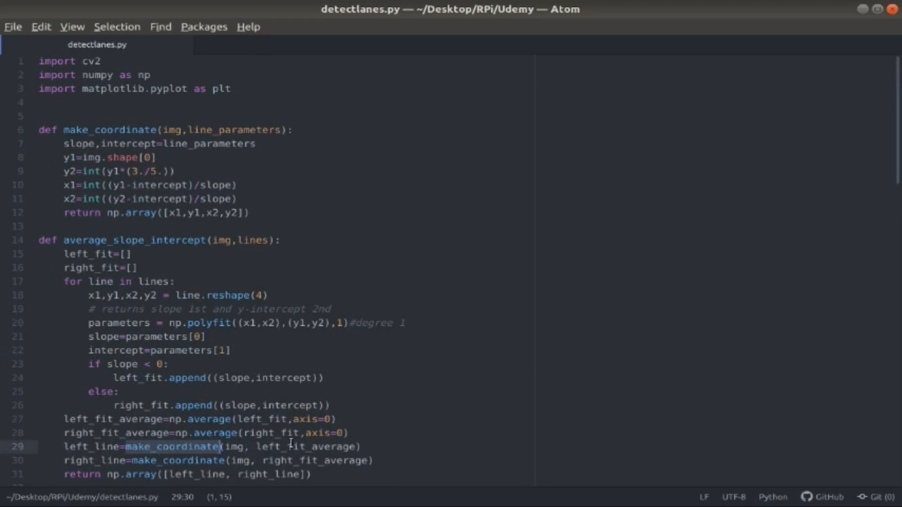
{"action": "double_click", "coordinate": [307, 447]}
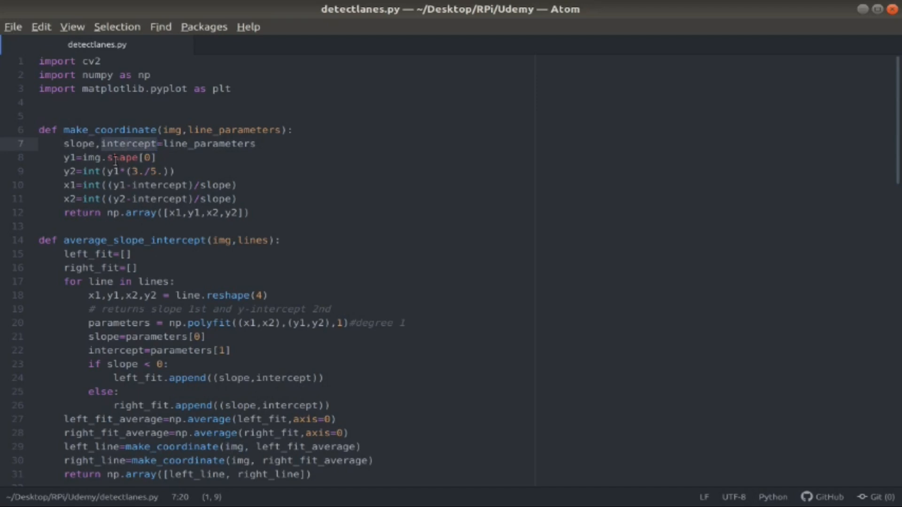
{"action": "left_click", "coordinate": [117, 158]}
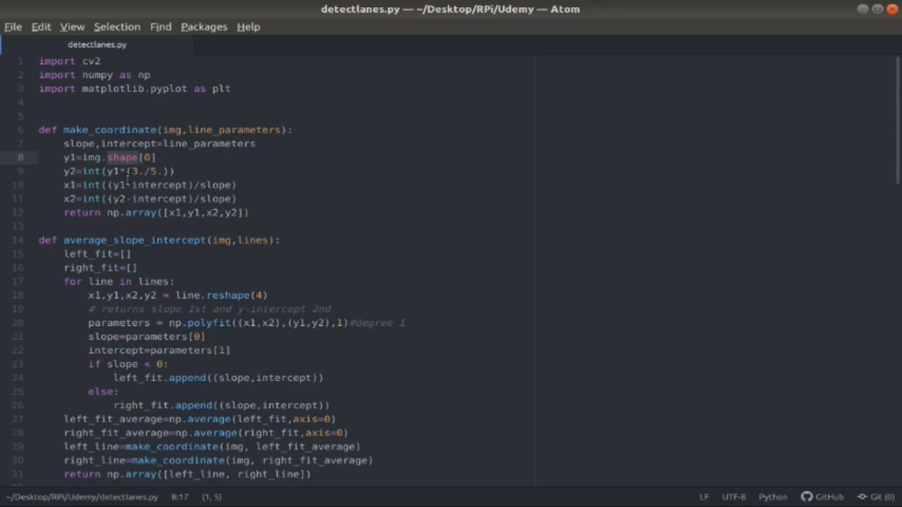
{"action": "scroll", "scroll_direction": "down", "scroll_amount": 3}
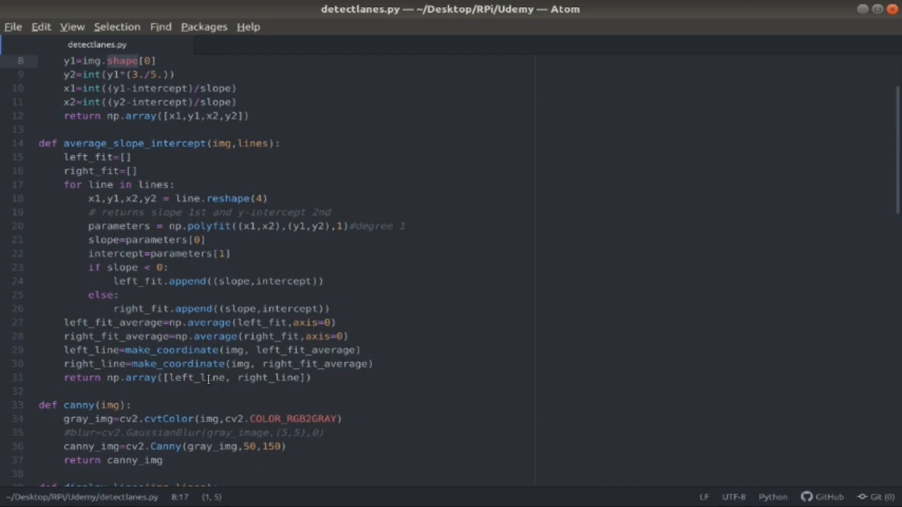
Step: Select the averaged_lines argument passed to display_lines in the frame loop
{"action": "scroll", "scroll_direction": "down", "scroll_amount": 3}
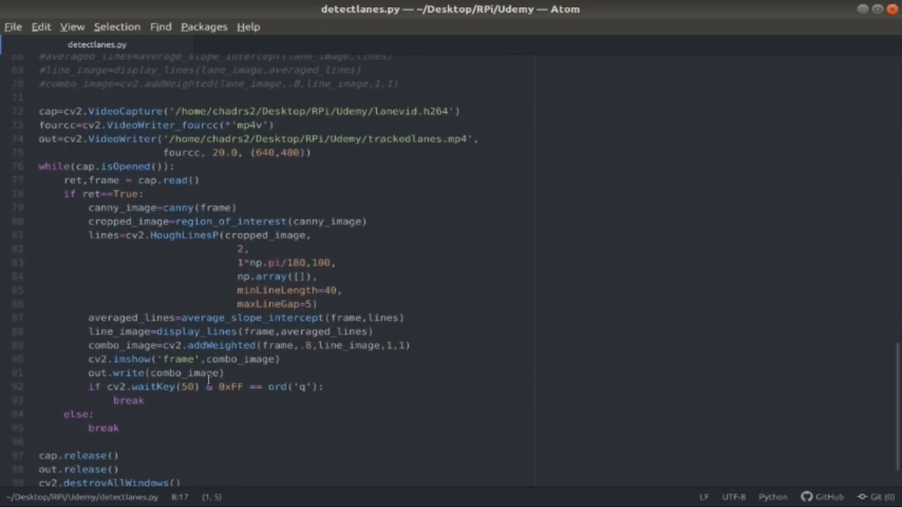
{"action": "mouse_move", "coordinate": [293, 318]}
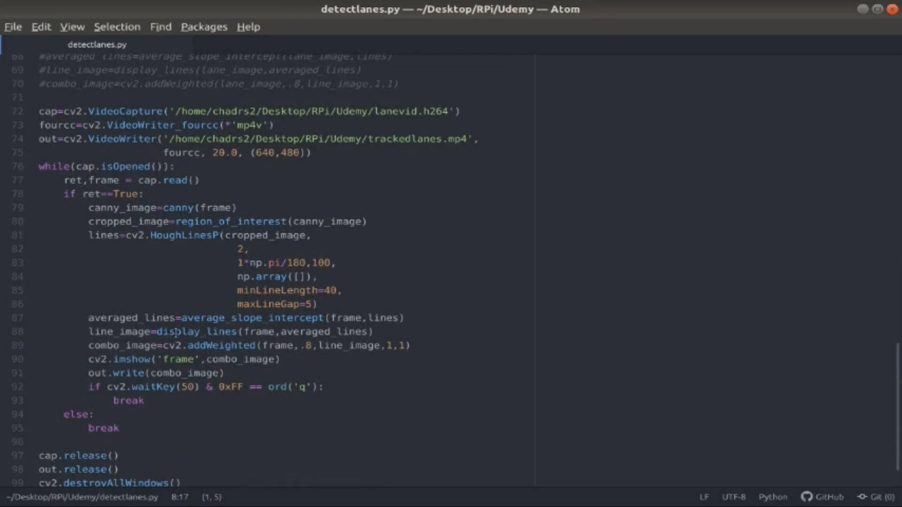
{"action": "scroll", "scroll_direction": "up", "scroll_amount": 3}
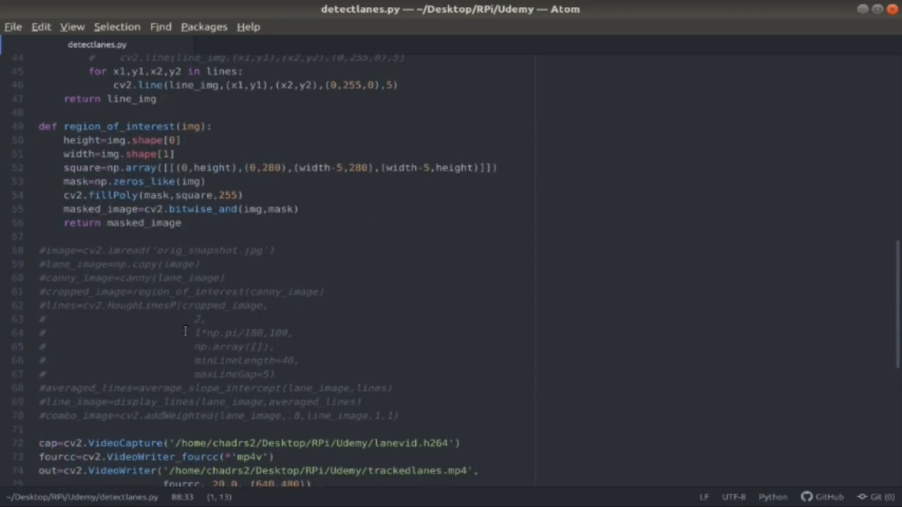
{"action": "scroll", "scroll_direction": "down", "scroll_amount": 3}
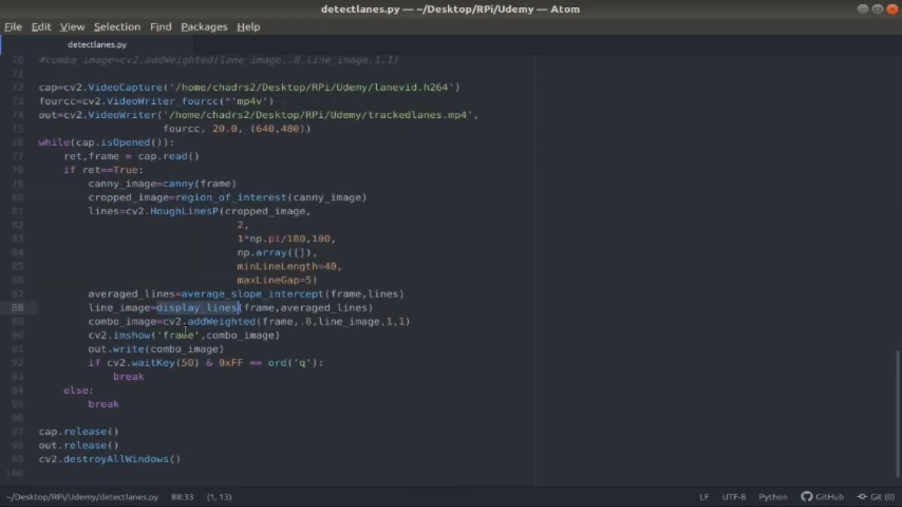
{"action": "left_click", "coordinate": [308, 307]}
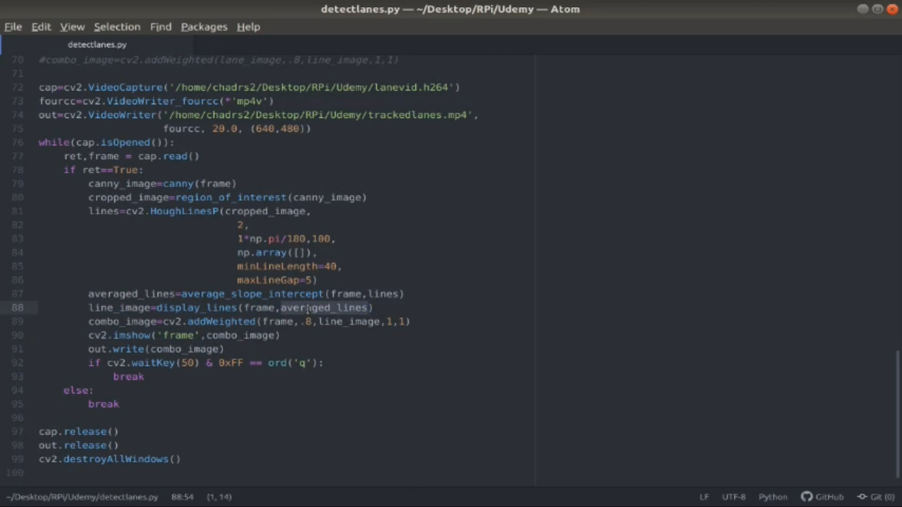
Step: Move up to the display_lines definition among the helper functions
{"action": "scroll", "scroll_direction": "up", "scroll_amount": 3}
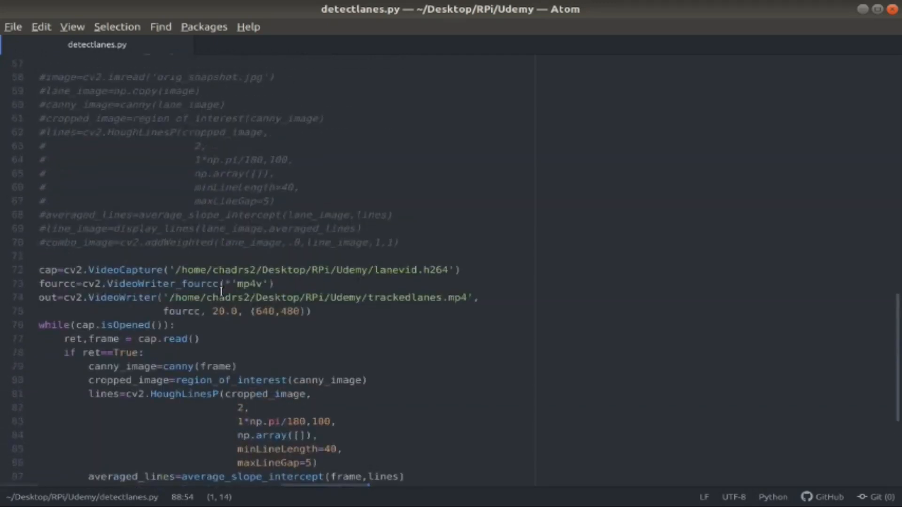
{"action": "scroll", "scroll_direction": "up", "scroll_amount": 3}
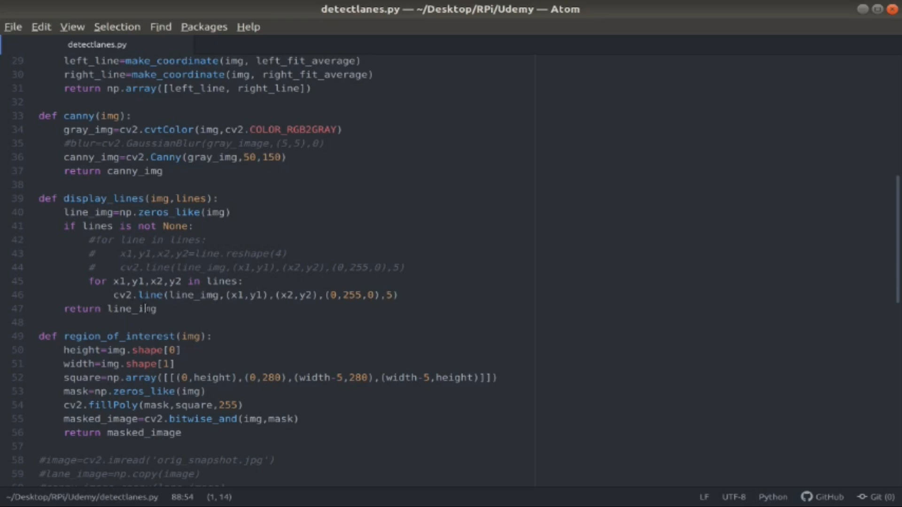
Step: Scroll down through region_of_interest back to the frame loop with the display_lines call
{"action": "scroll", "scroll_direction": "down", "scroll_amount": 3}
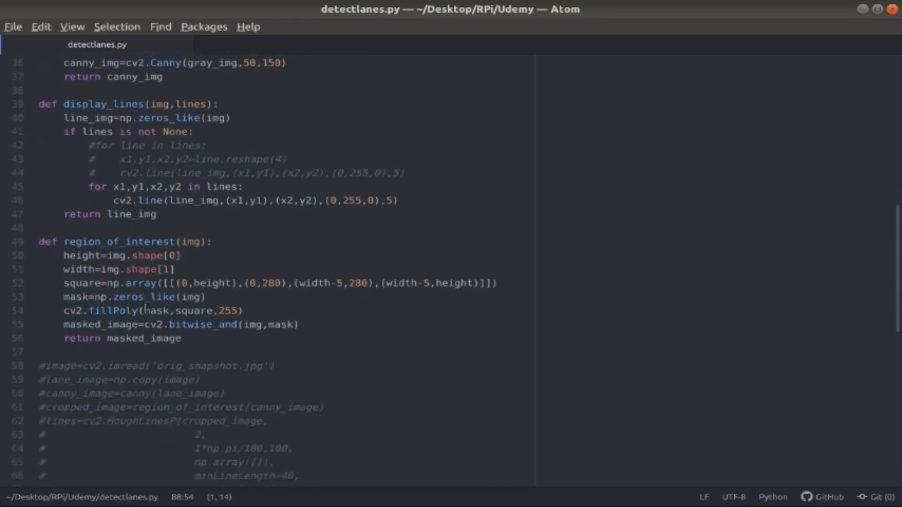
{"action": "scroll", "scroll_direction": "down", "scroll_amount": 3}
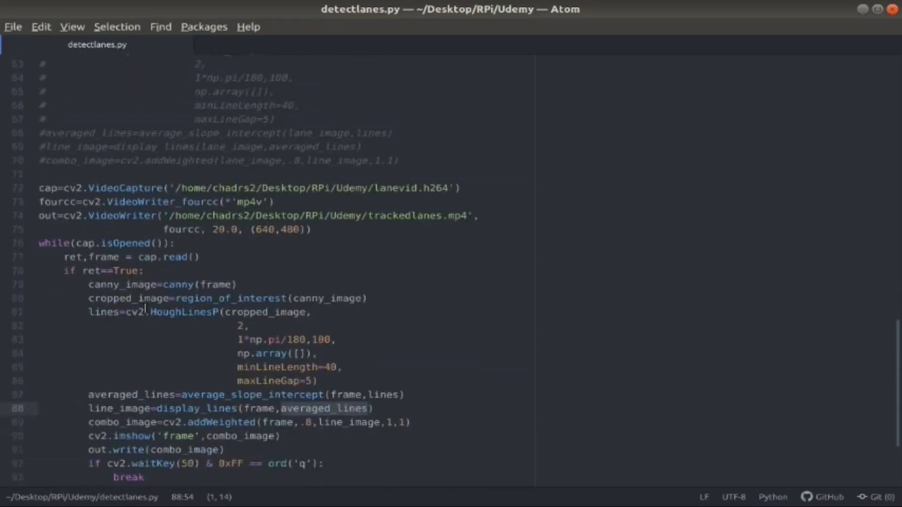
{"action": "scroll", "scroll_direction": "down", "scroll_amount": 3}
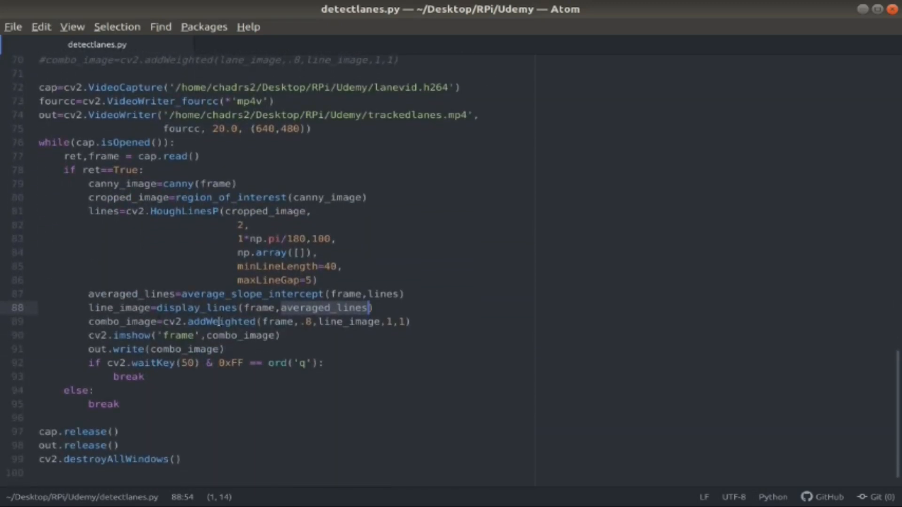